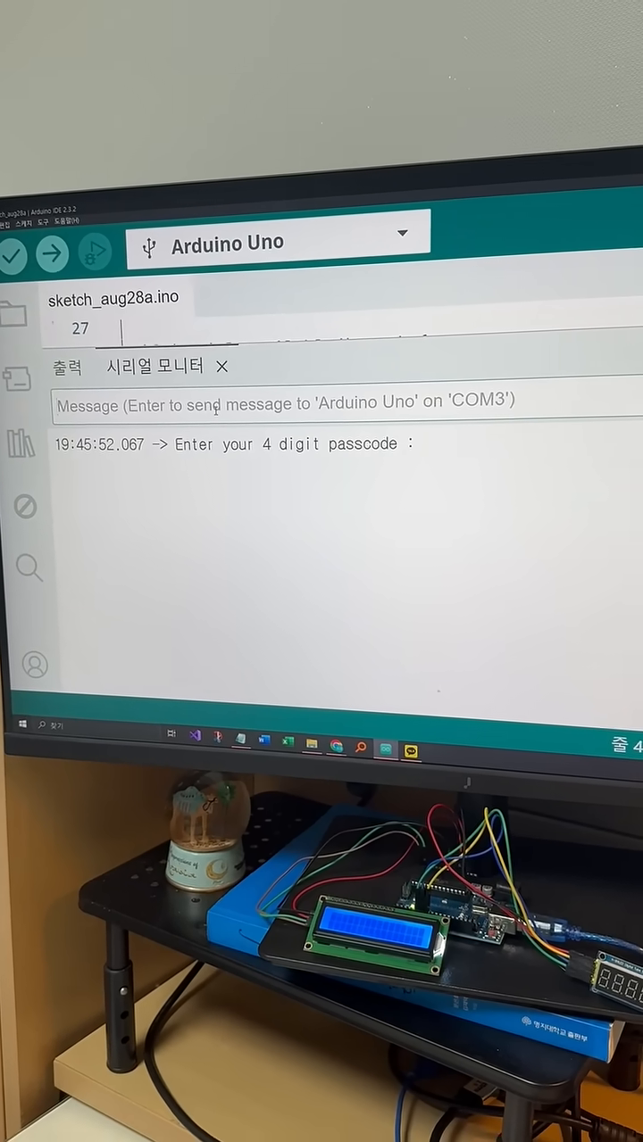
pyautogui.write('76')
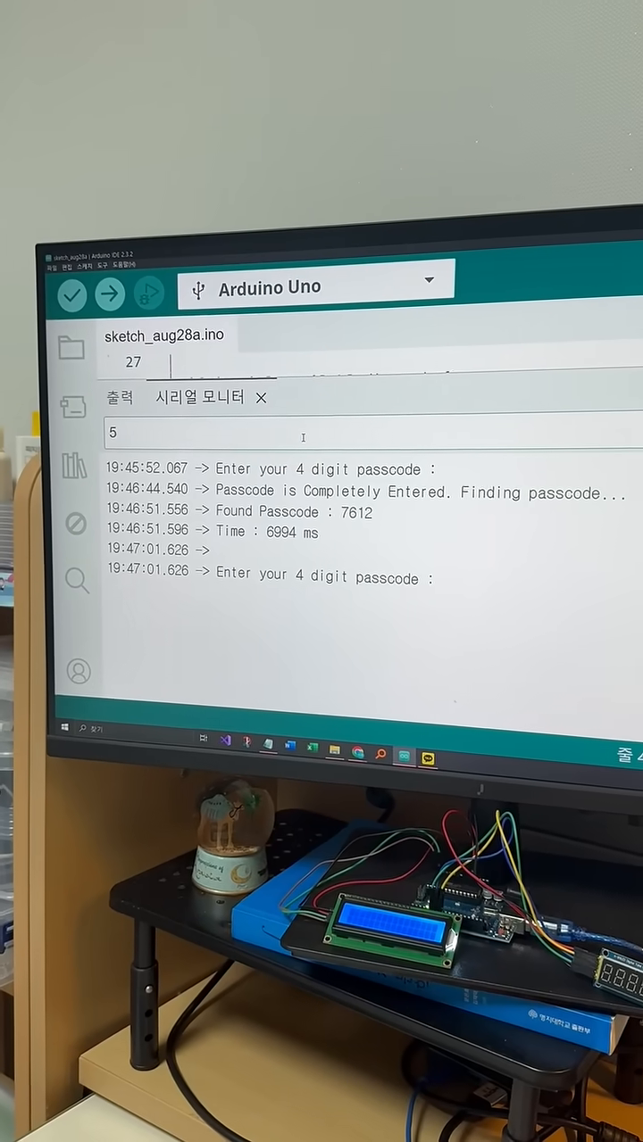
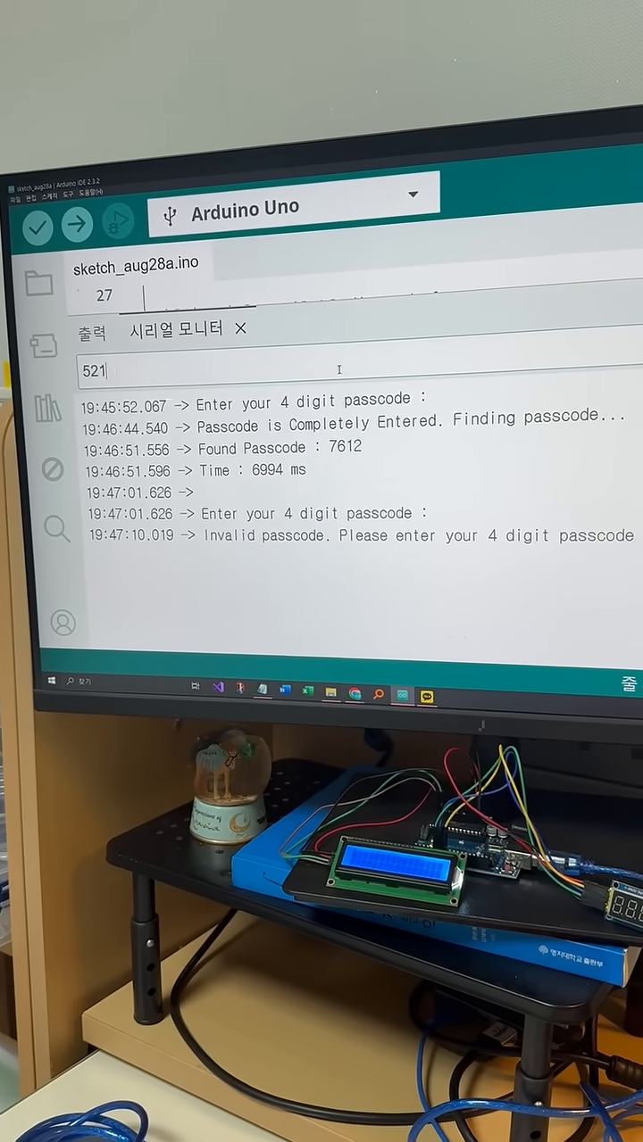
# Step: Send wrong-length passcodes such as 521 so the board rejects them twice as invalid, then start entering 081
pyautogui.press('Enter')
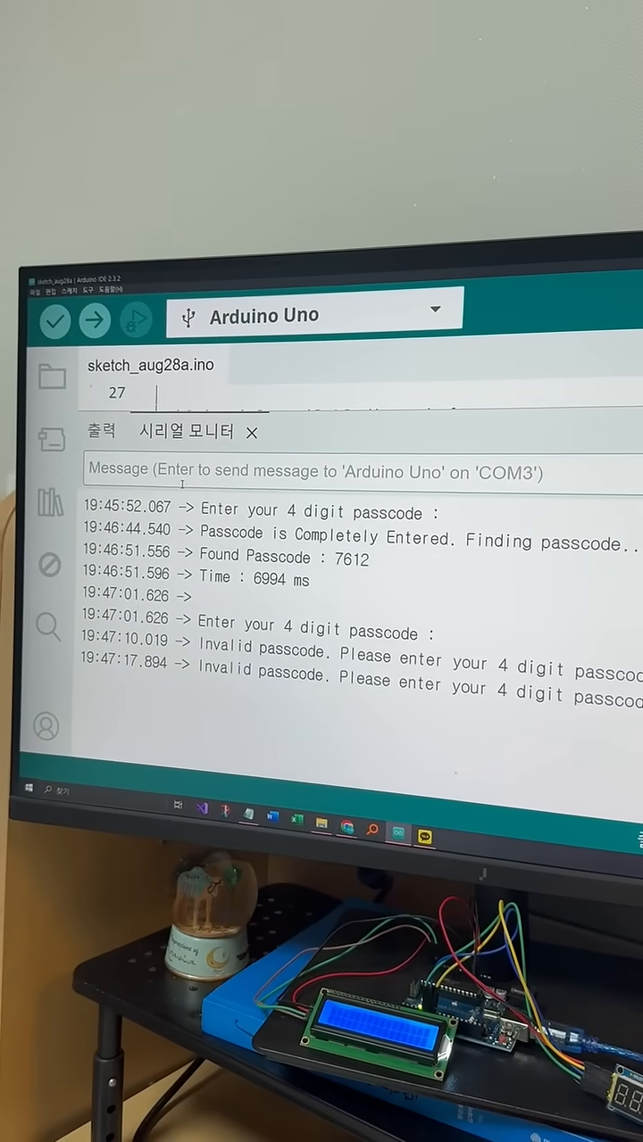
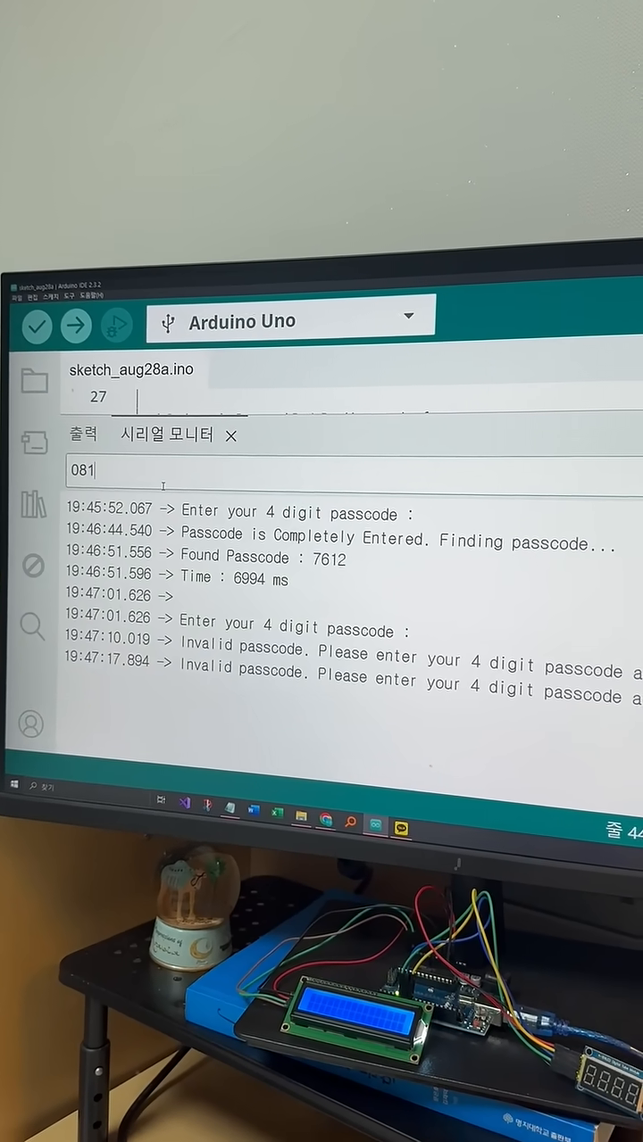